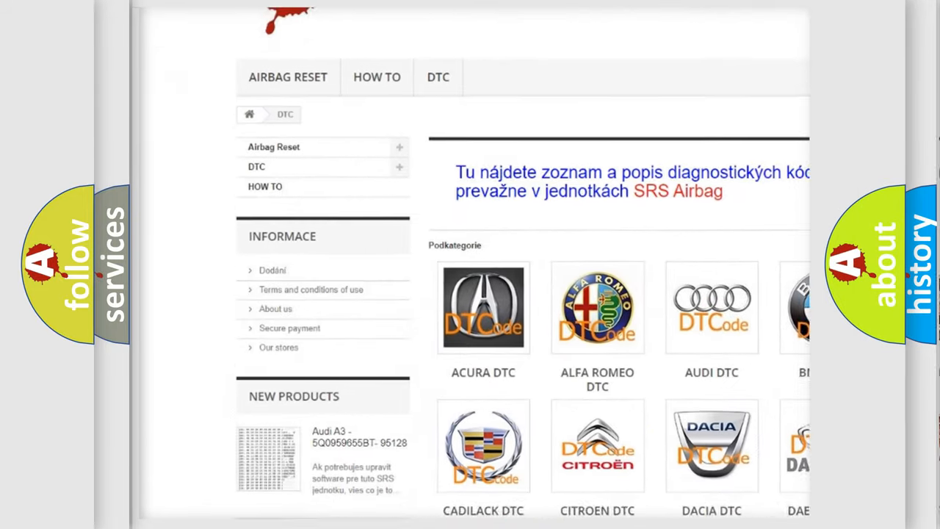
pyautogui.scroll(-3)
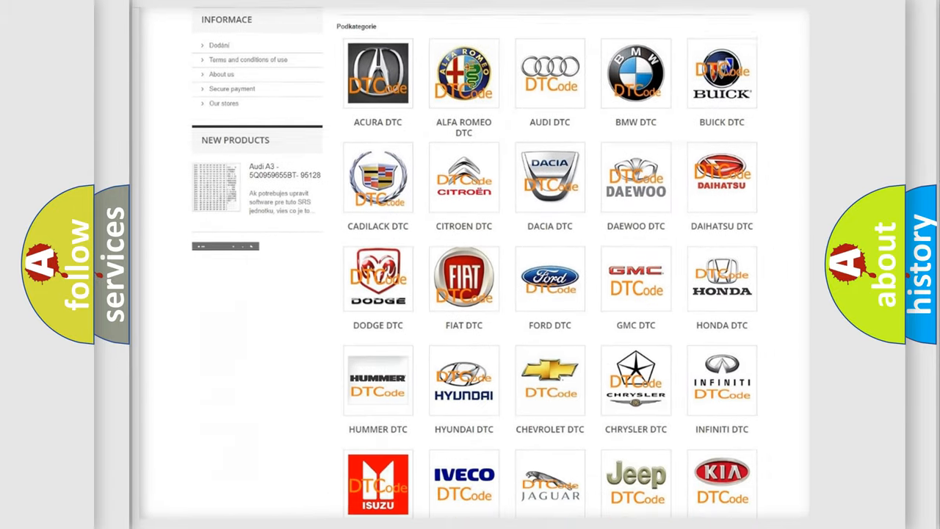
pyautogui.scroll(-3)
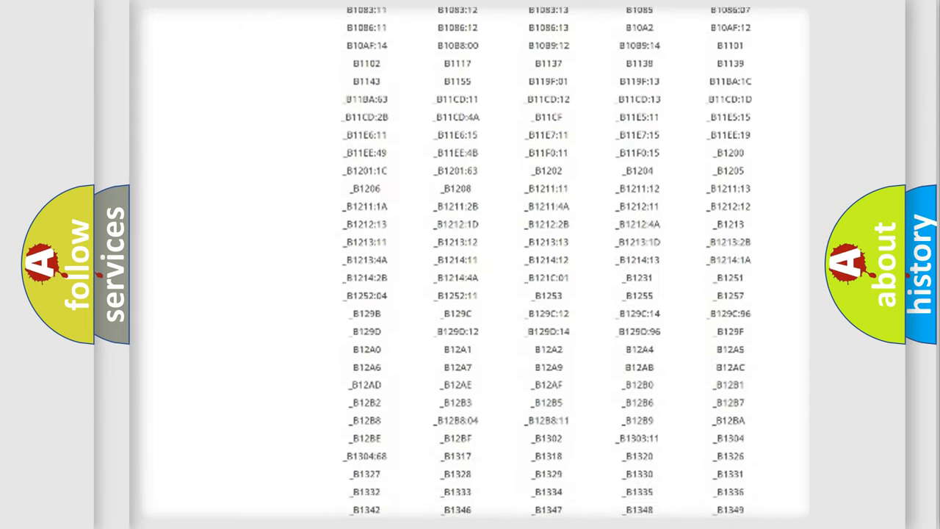
pyautogui.scroll(-3)
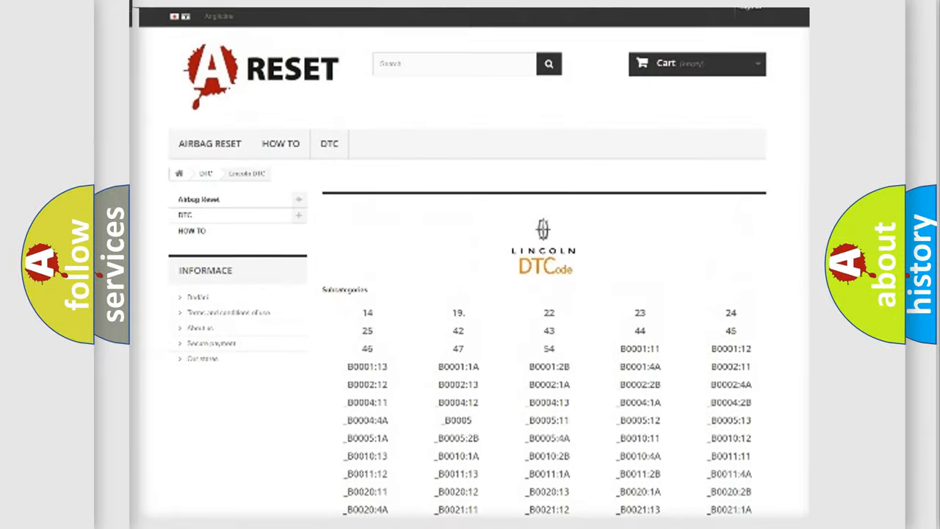
pyautogui.scroll(3)
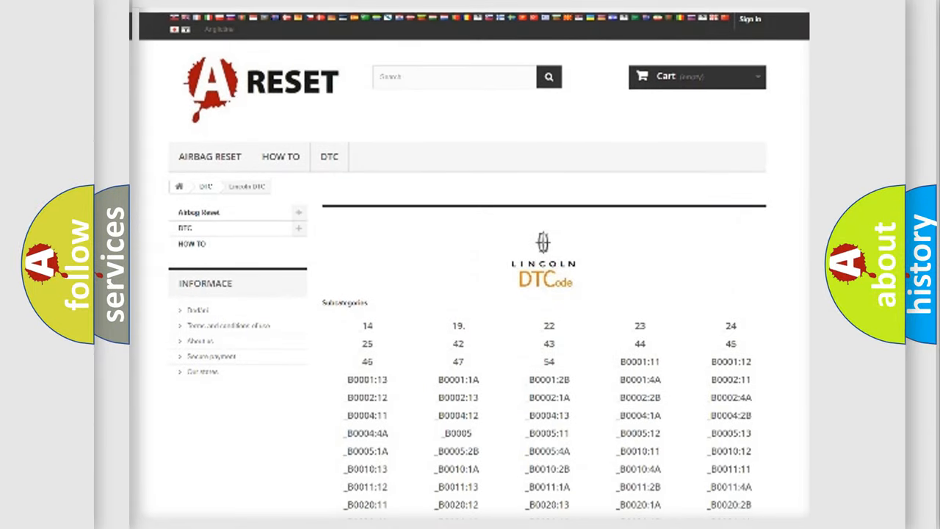